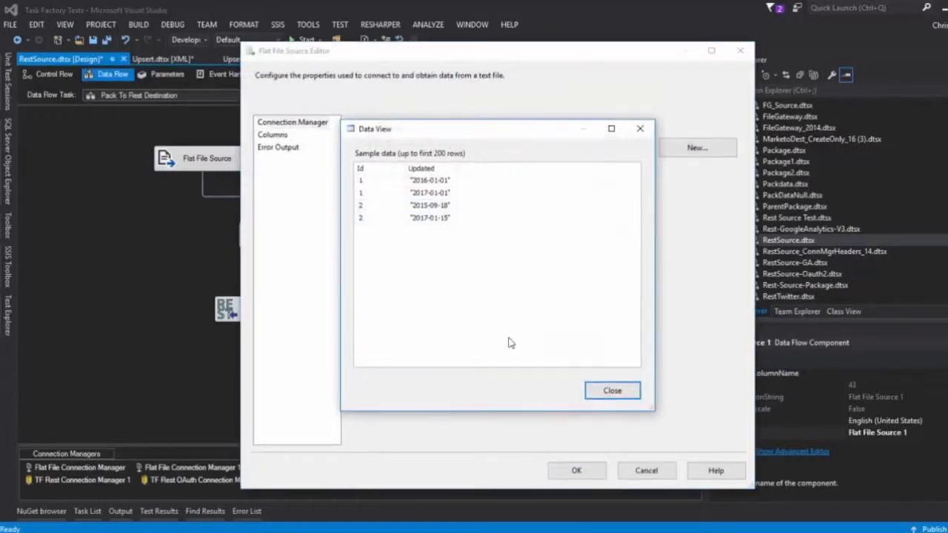
# Close both flat file sample data previews to return to the data flow.
pyautogui.click(612, 391)
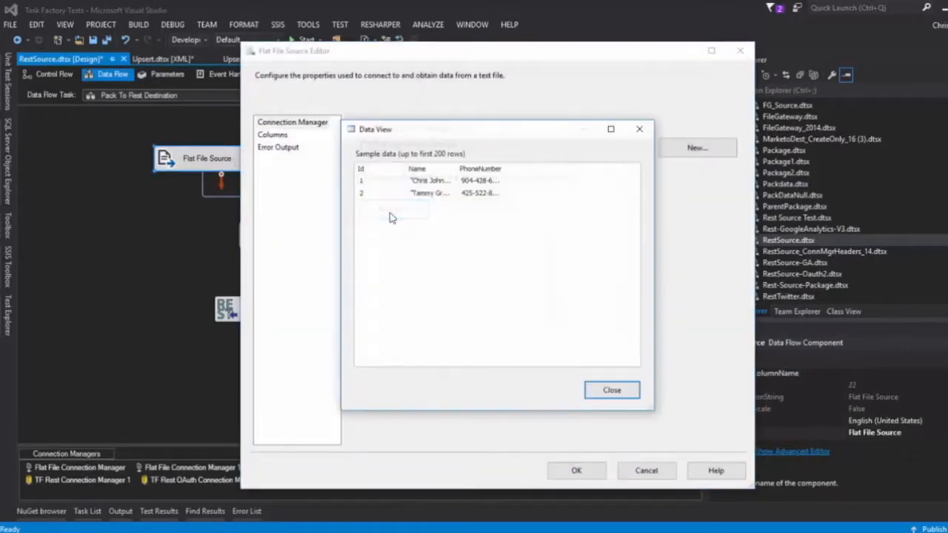
pyautogui.click(610, 389)
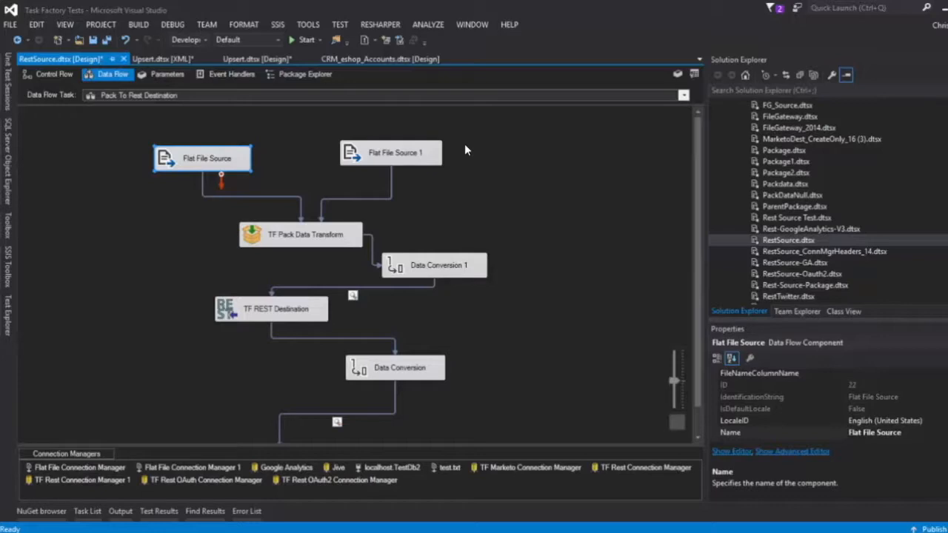
pyautogui.click(299, 234)
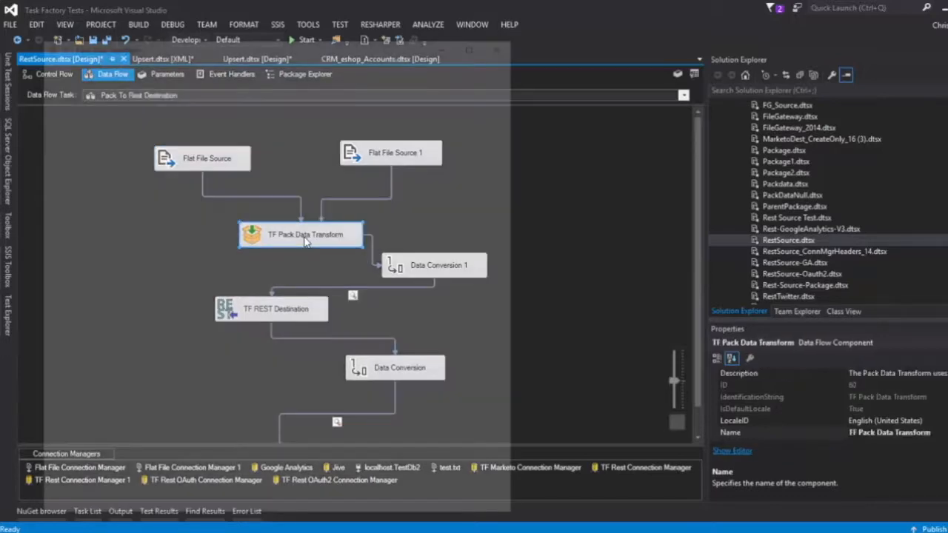
pyautogui.doubleClick(300, 234)
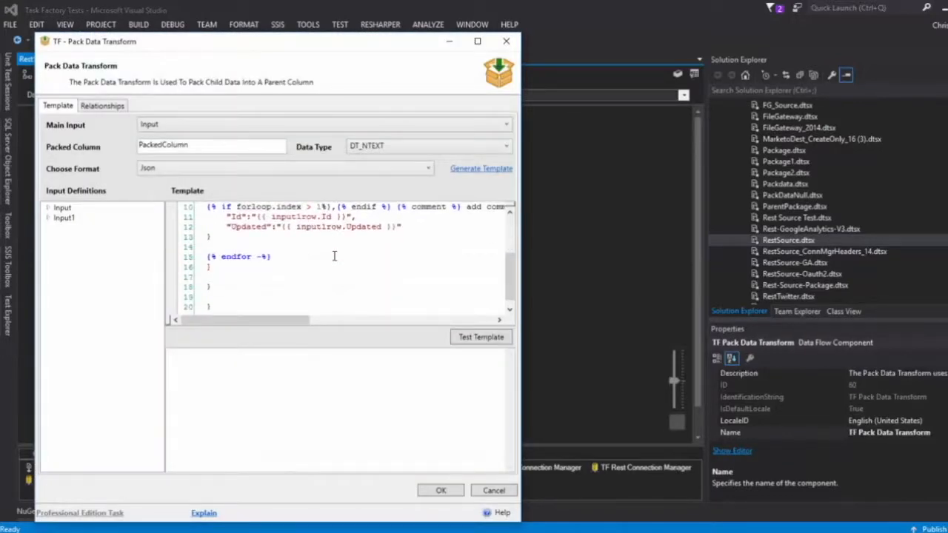
pyautogui.click(481, 336)
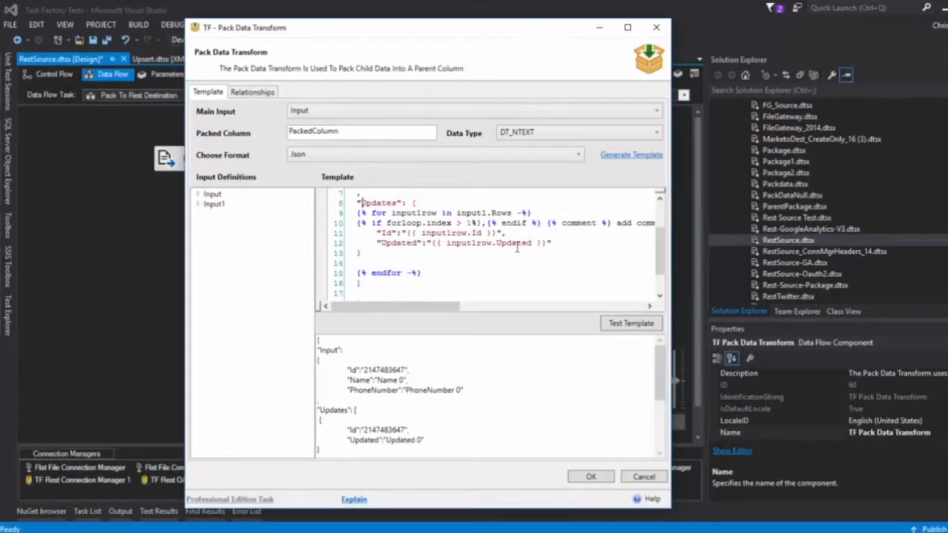
pyautogui.moveTo(361, 201); pyautogui.dragTo(418, 276)
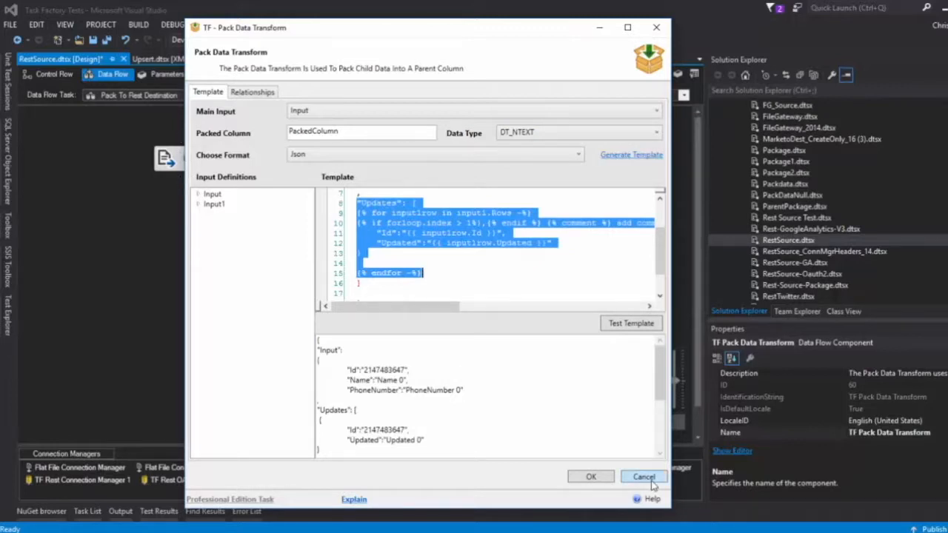
pyautogui.click(643, 476)
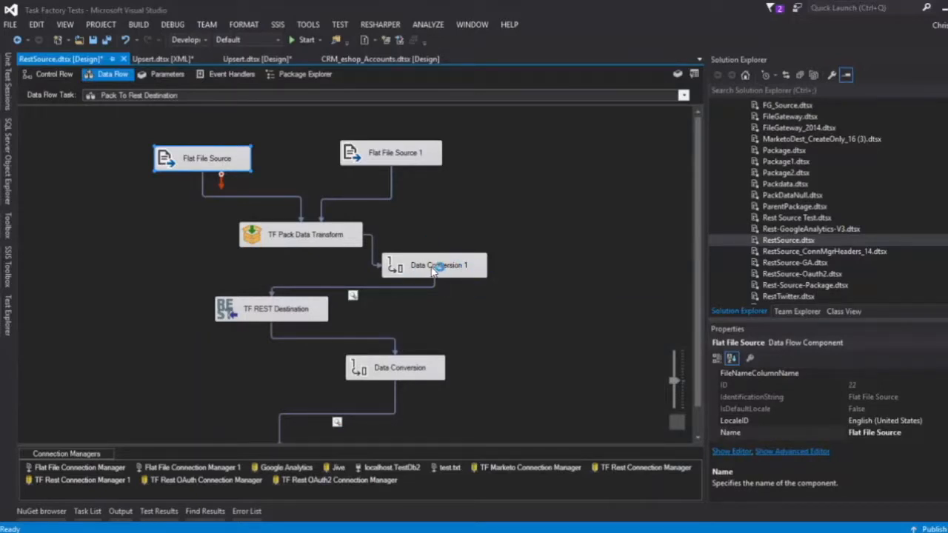
pyautogui.moveTo(372, 308)
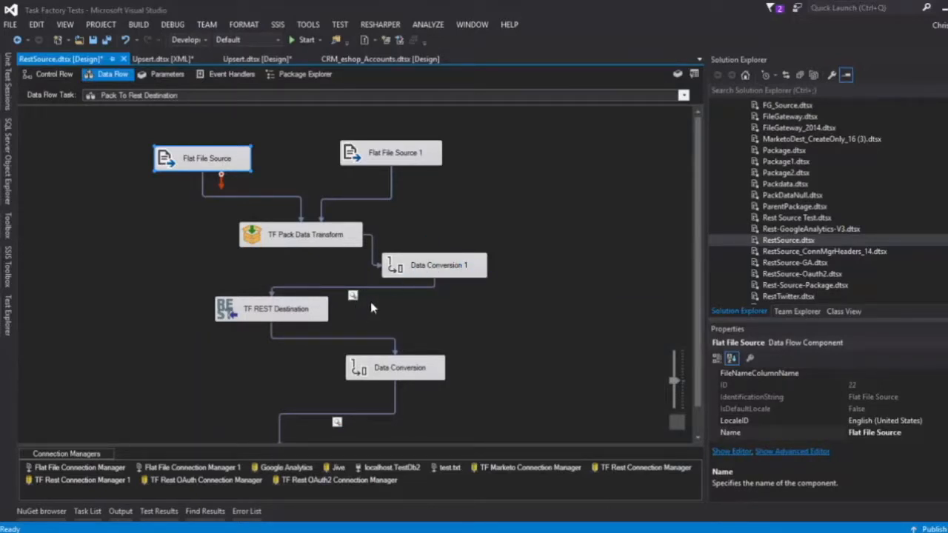
pyautogui.moveTo(297, 328)
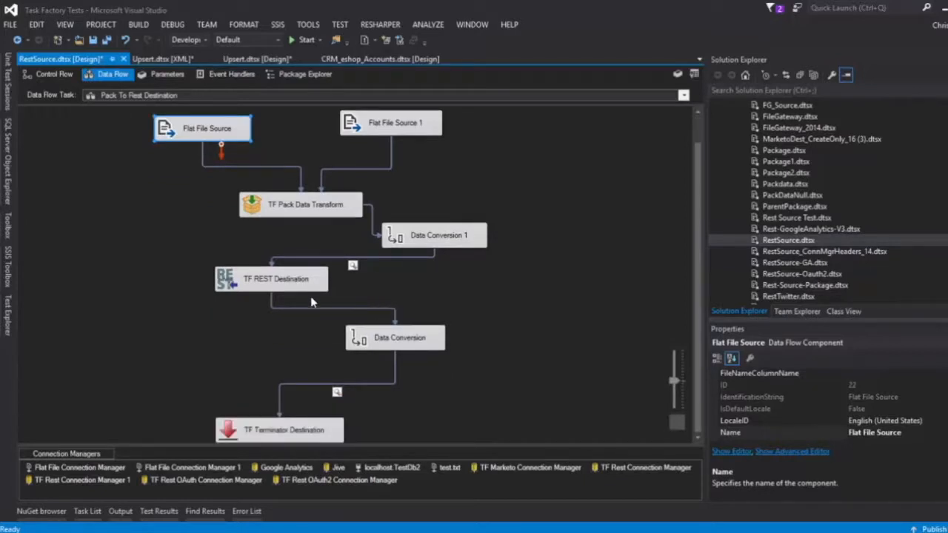
pyautogui.moveTo(296, 287)
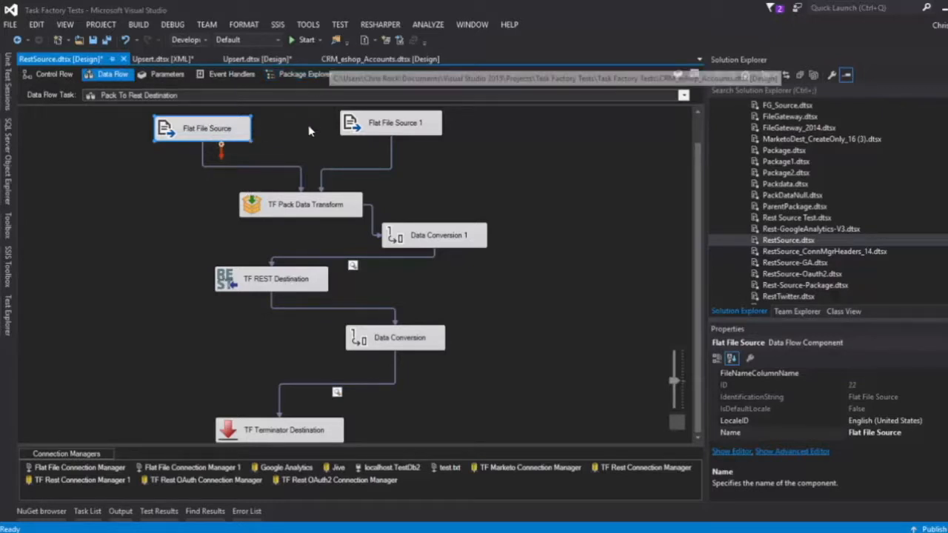
# Select the TF REST Destination component on the data flow canvas.
pyautogui.click(276, 279)
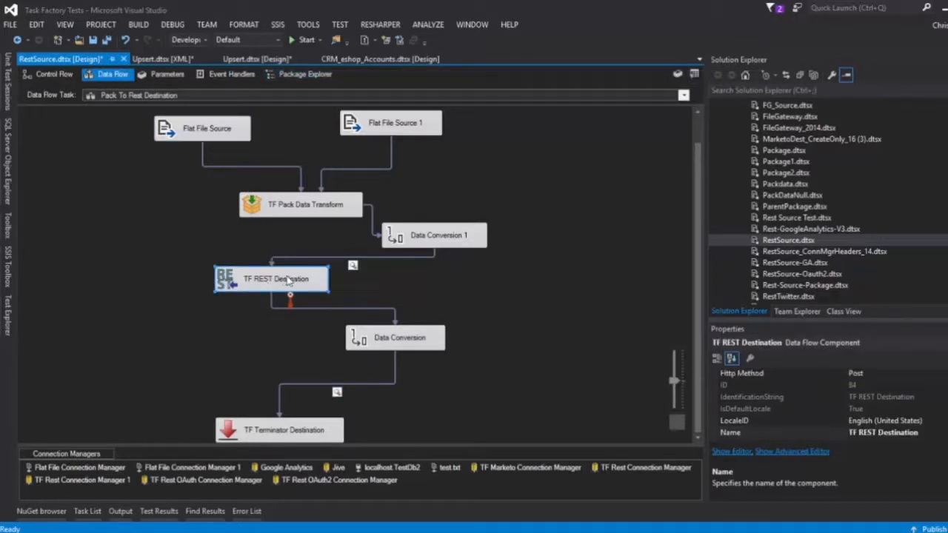
# Review the TF REST Destination Api Endpoint page, close it, and reopen the editor.
pyautogui.doubleClick(274, 279)
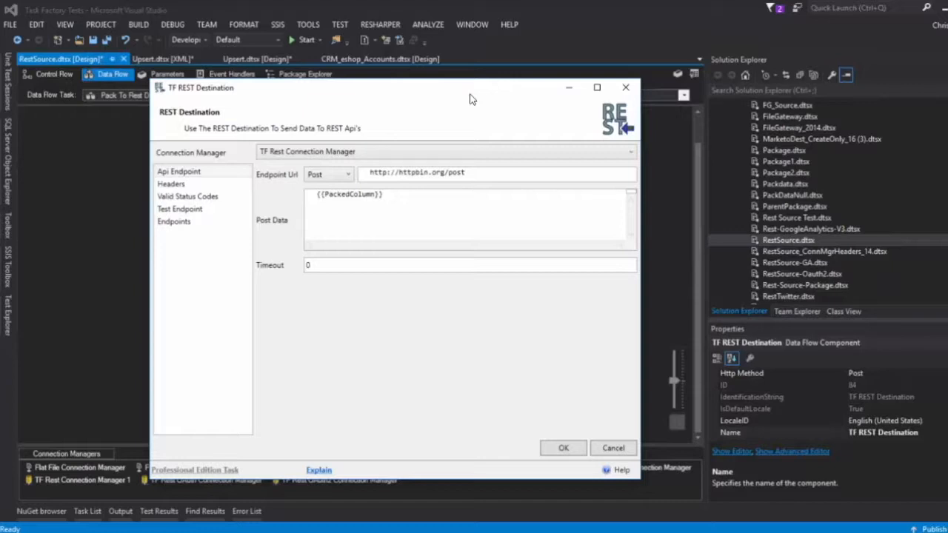
pyautogui.moveTo(499, 177)
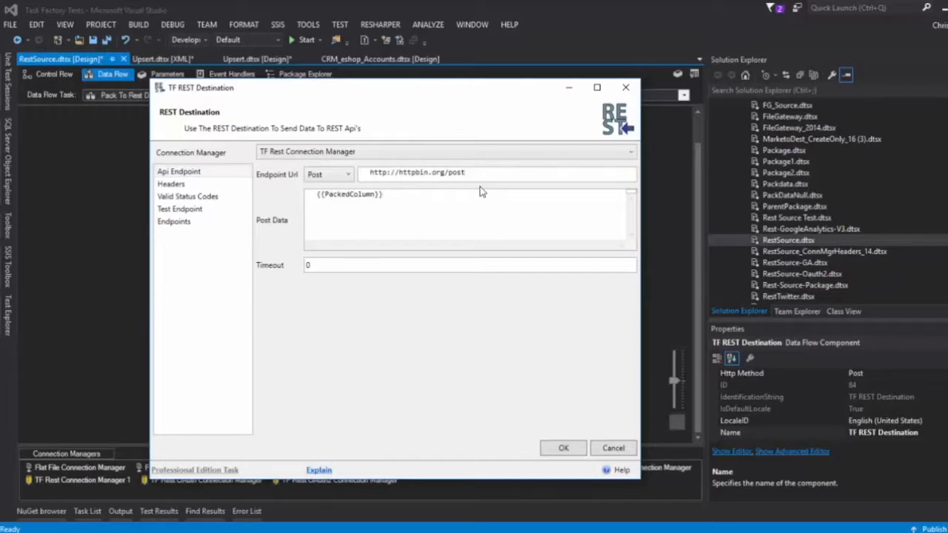
pyautogui.moveTo(435, 227)
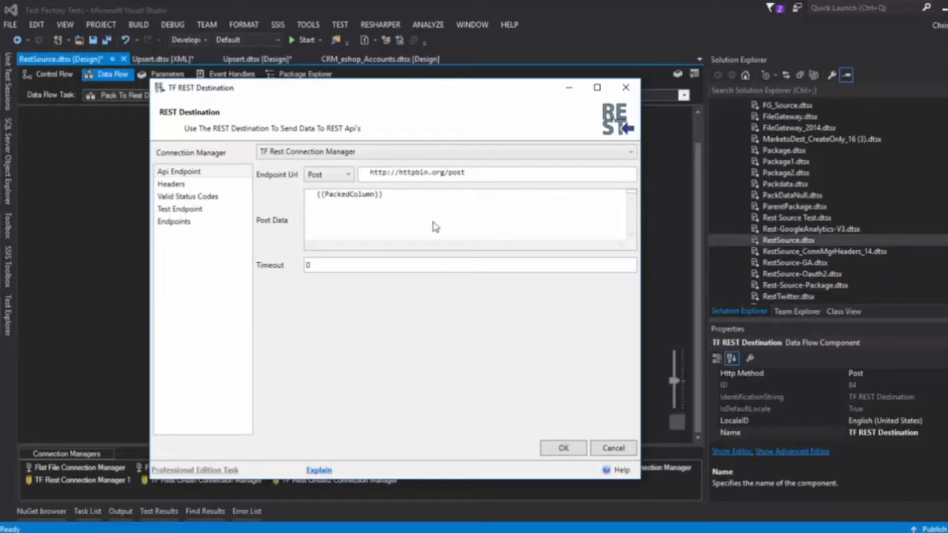
pyautogui.click(562, 447)
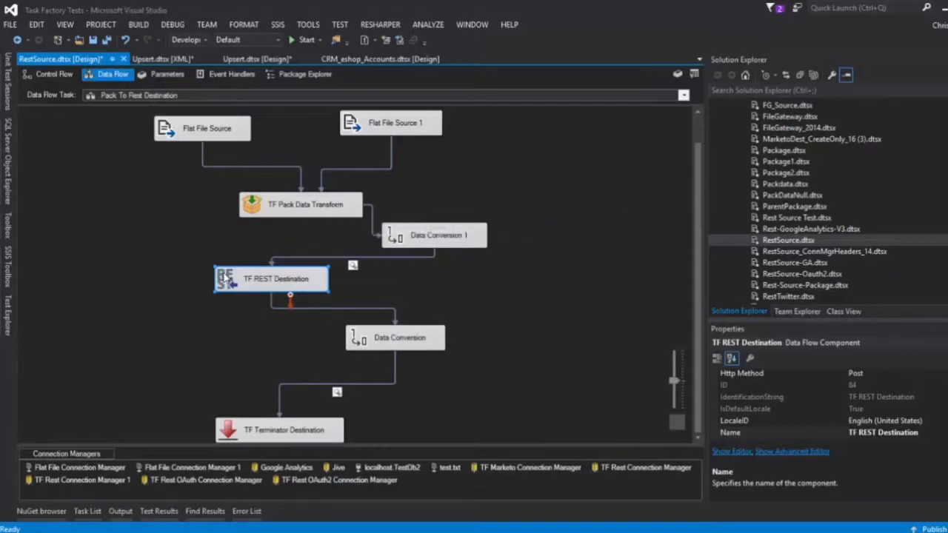
pyautogui.doubleClick(271, 279)
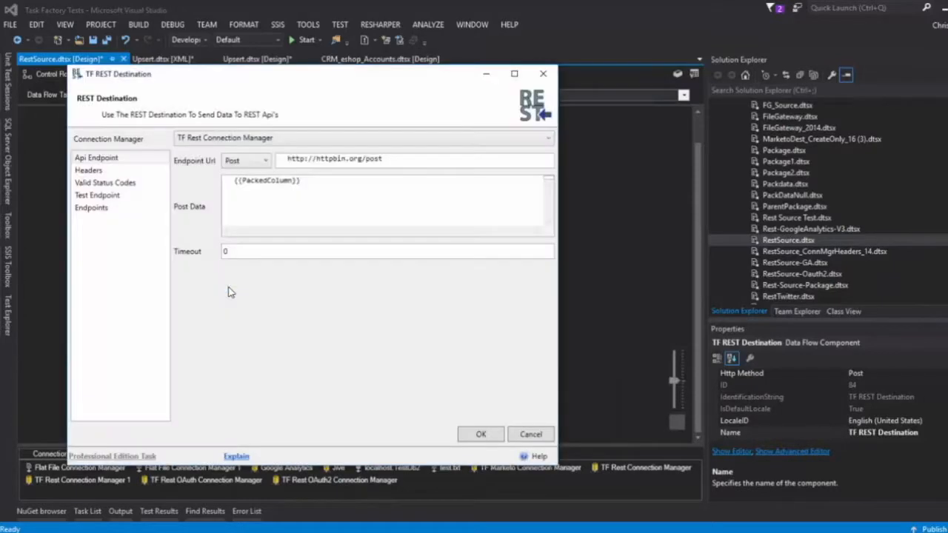
pyautogui.moveTo(359, 215)
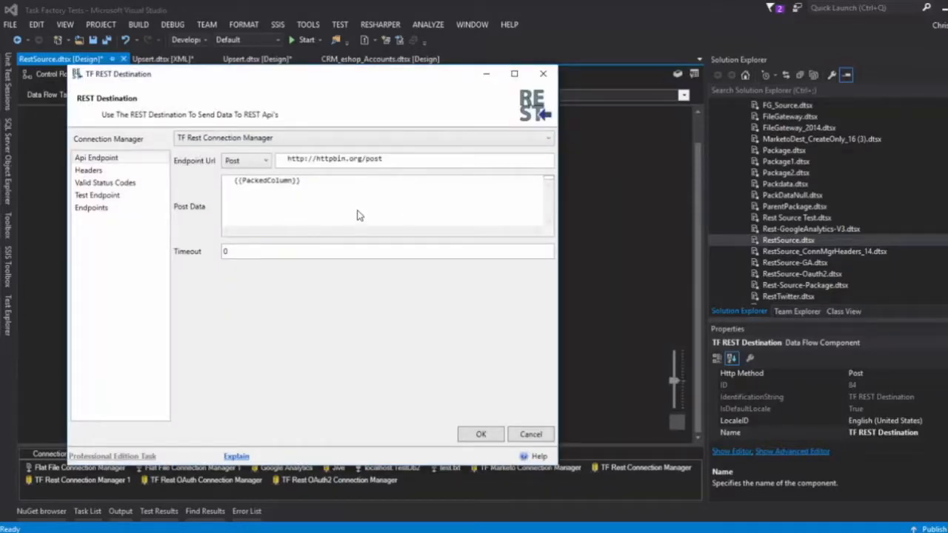
pyautogui.doubleClick(265, 180)
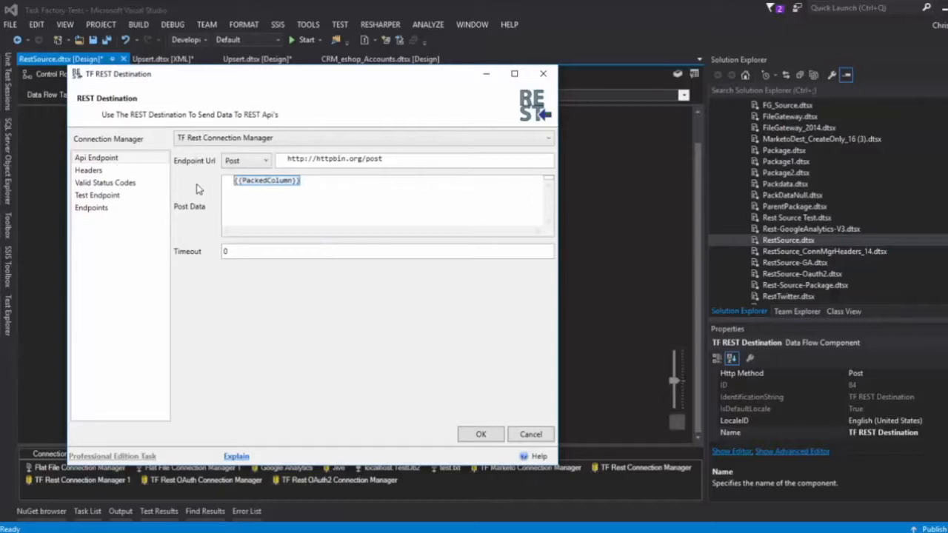
pyautogui.moveTo(404, 156)
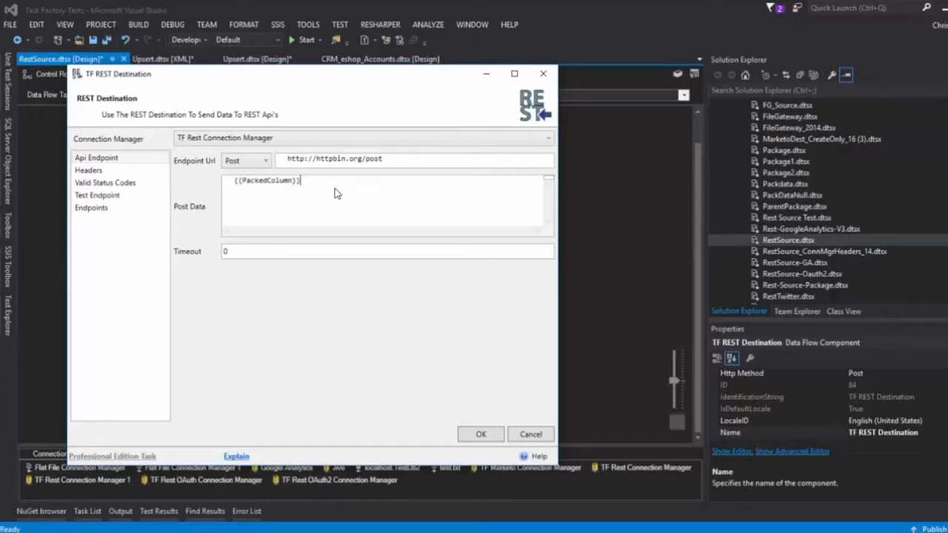
pyautogui.write('{{')
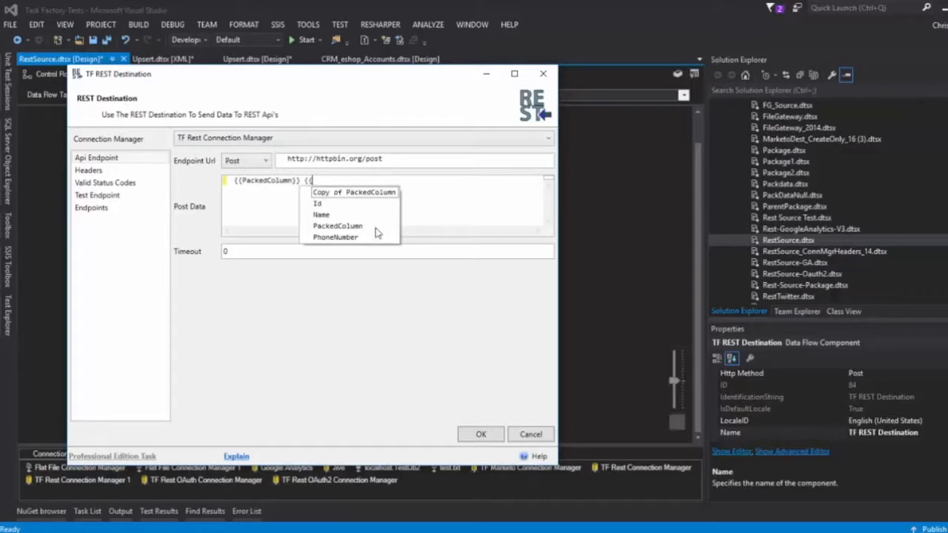
pyautogui.moveTo(361, 227)
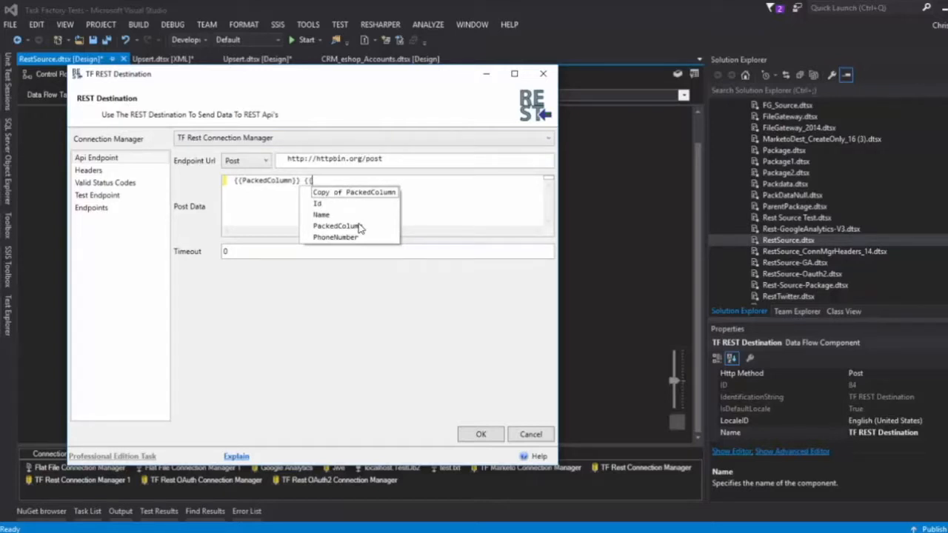
pyautogui.moveTo(347, 184)
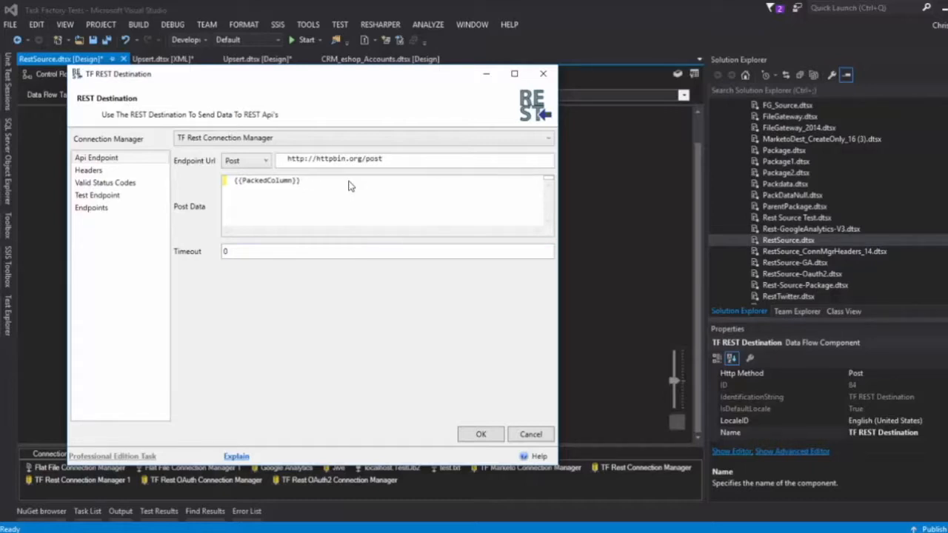
pyautogui.write('@')
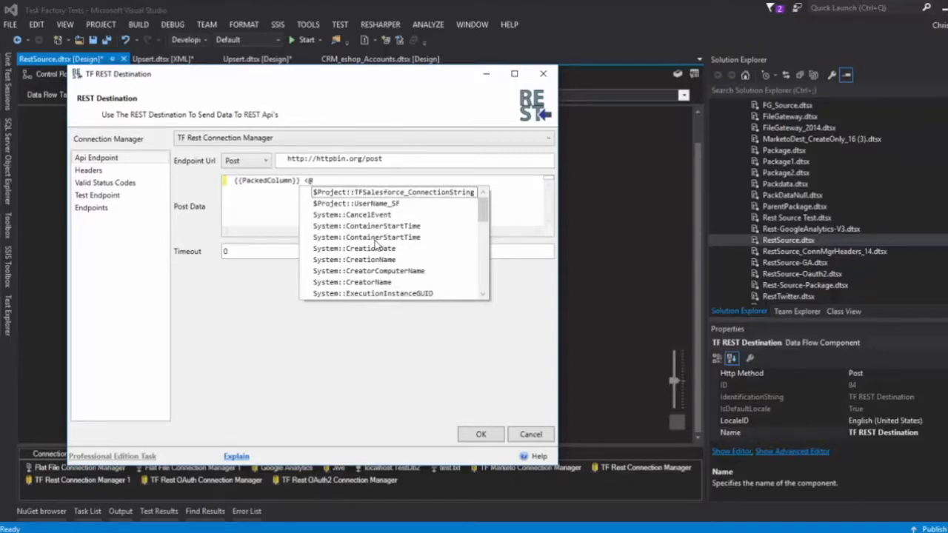
pyautogui.scroll(-3)
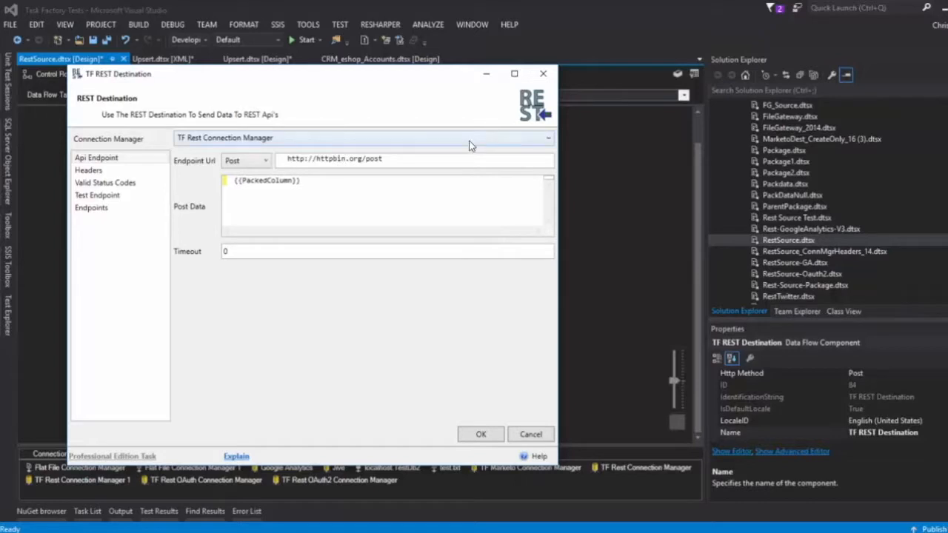
pyautogui.write('{{')
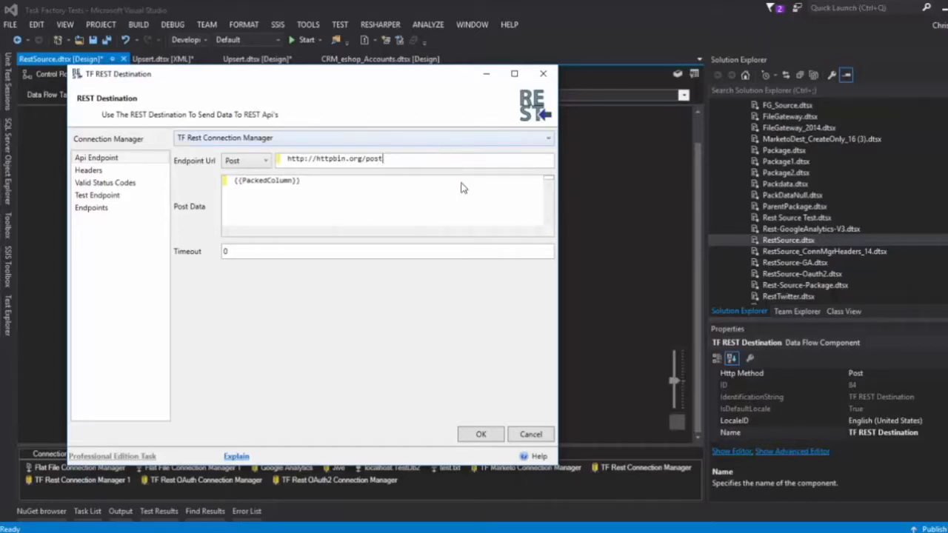
pyautogui.click(480, 434)
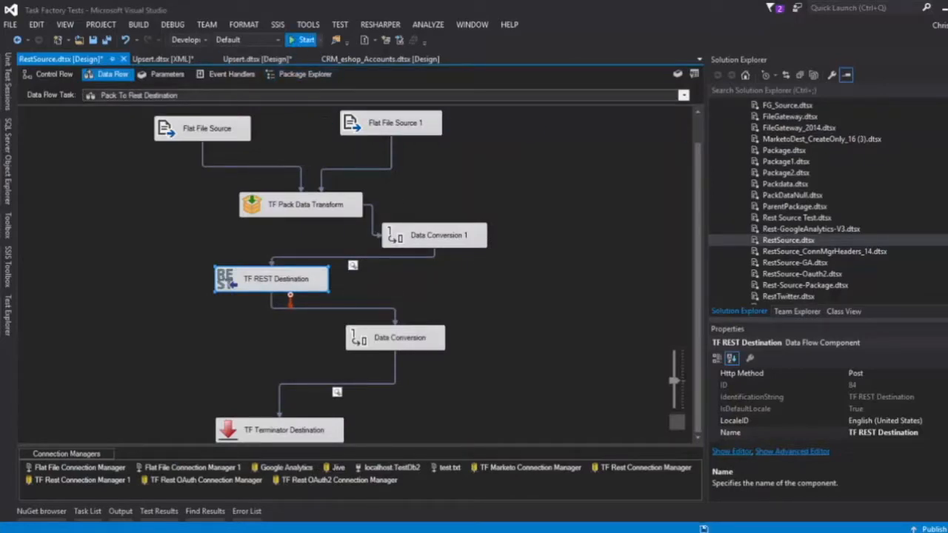
# Start debugging the package to run the data flow.
pyautogui.click(302, 39)
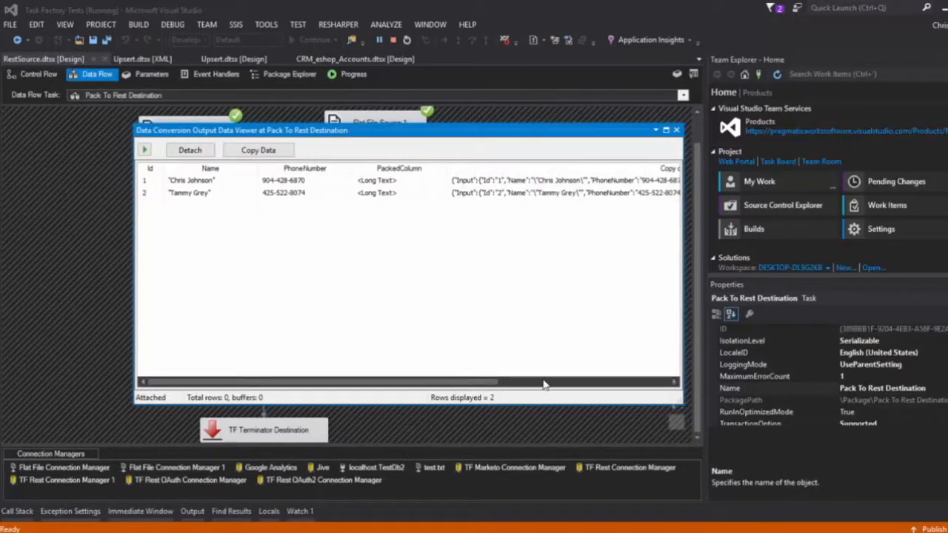
# Scroll to Copy of PackedColumn and maximize the Data Viewer window.
pyautogui.hscroll(3)
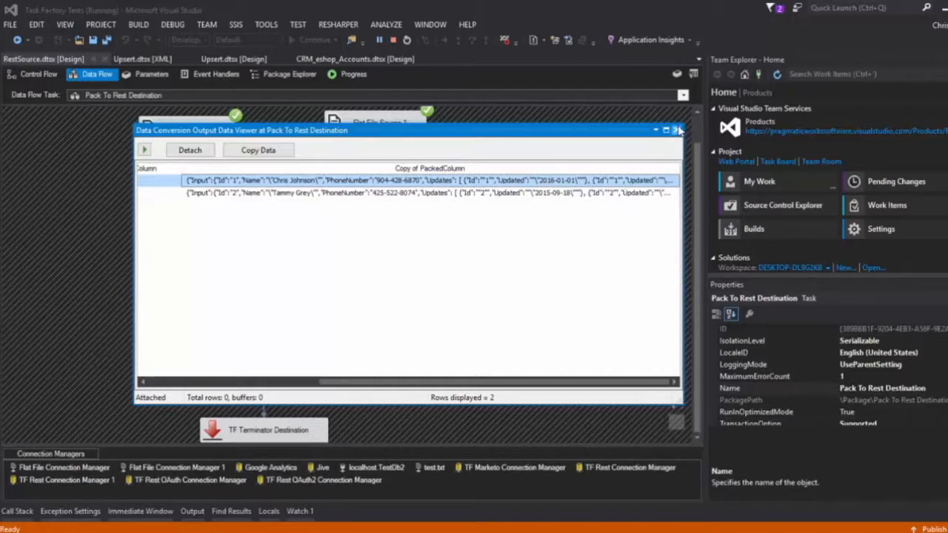
pyautogui.click(676, 130)
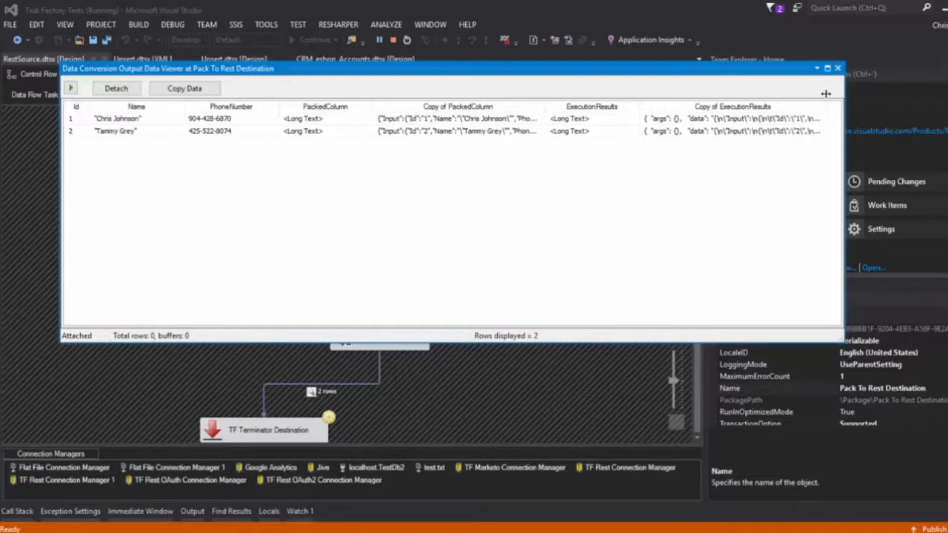
pyautogui.click(732, 118)
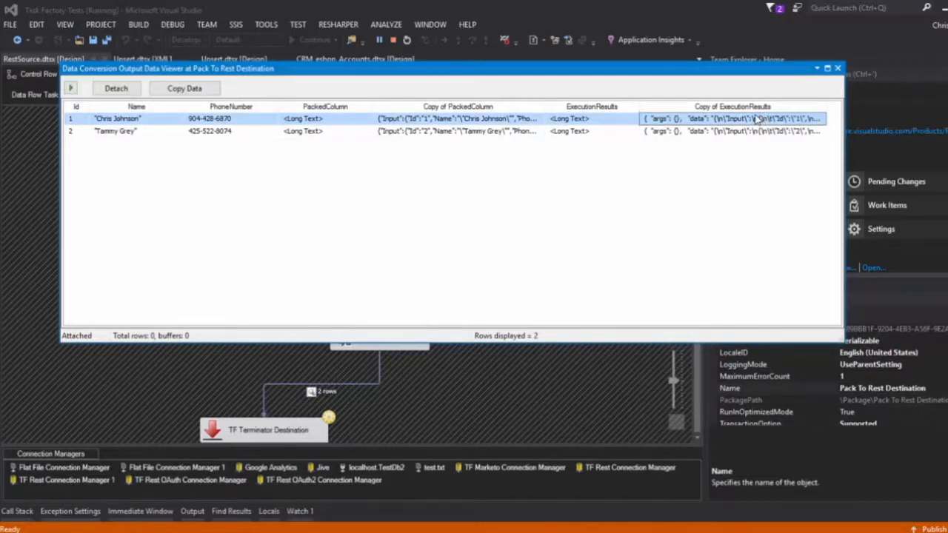
pyautogui.moveTo(842, 111)
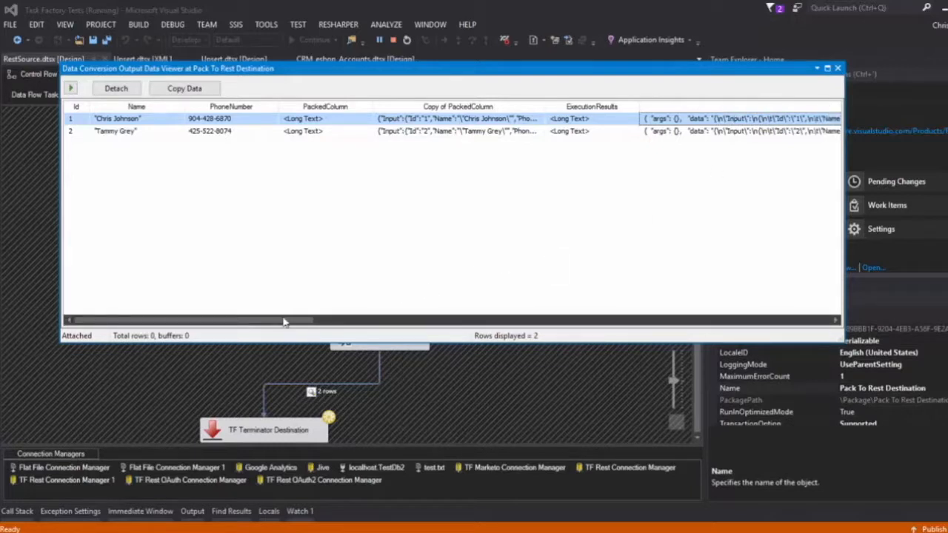
pyautogui.moveTo(337, 336)
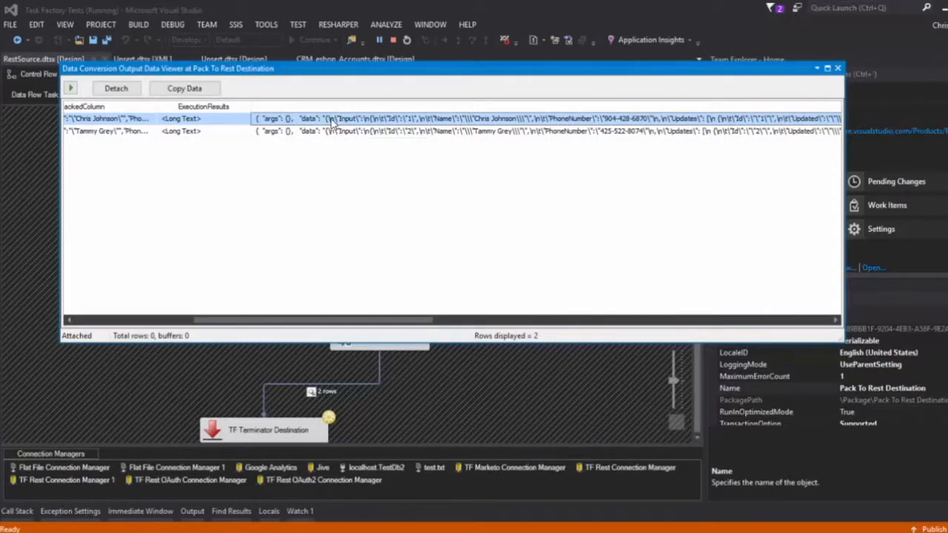
pyautogui.moveTo(377, 277)
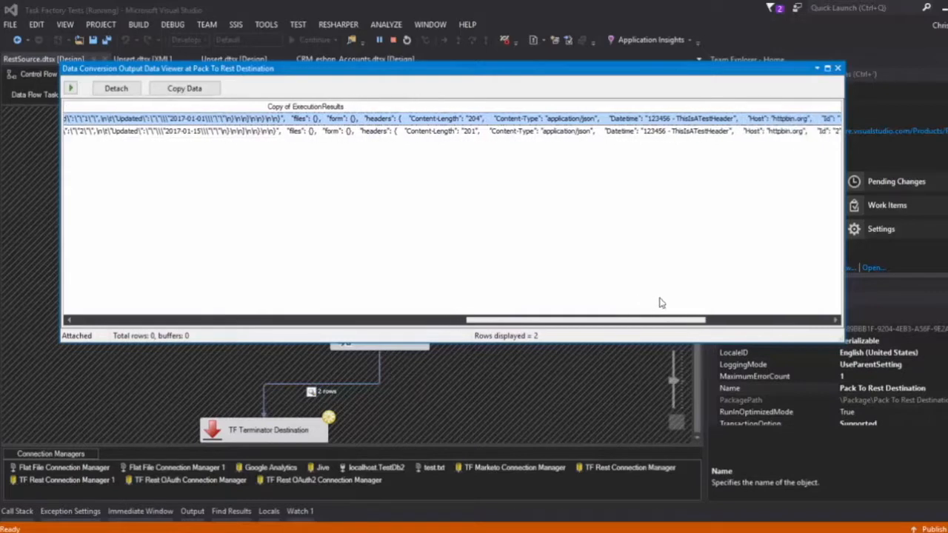
pyautogui.hscroll(3)
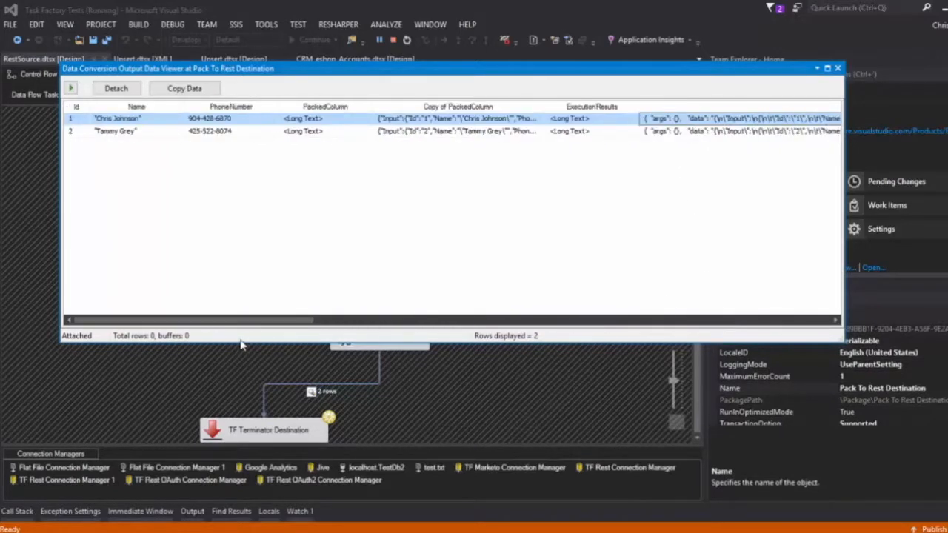
pyautogui.moveTo(877, 88)
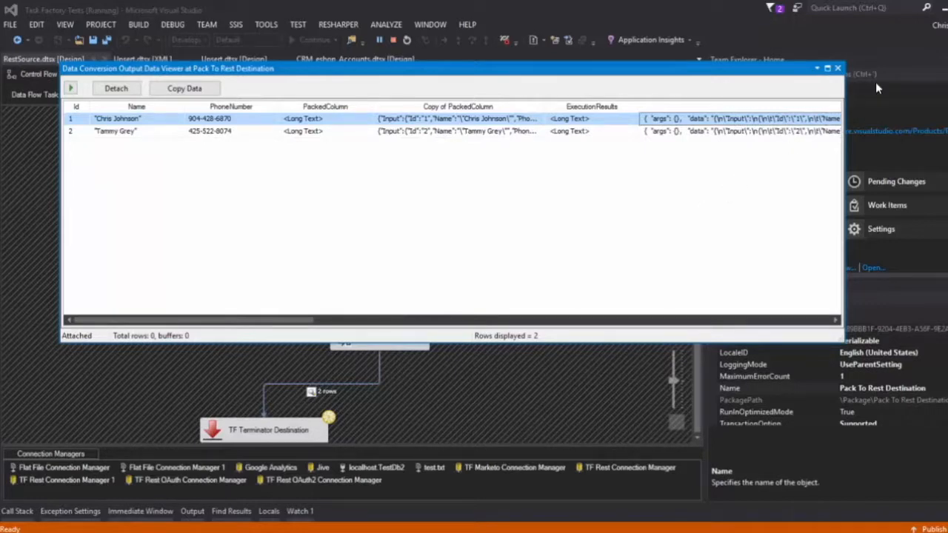
pyautogui.click(838, 68)
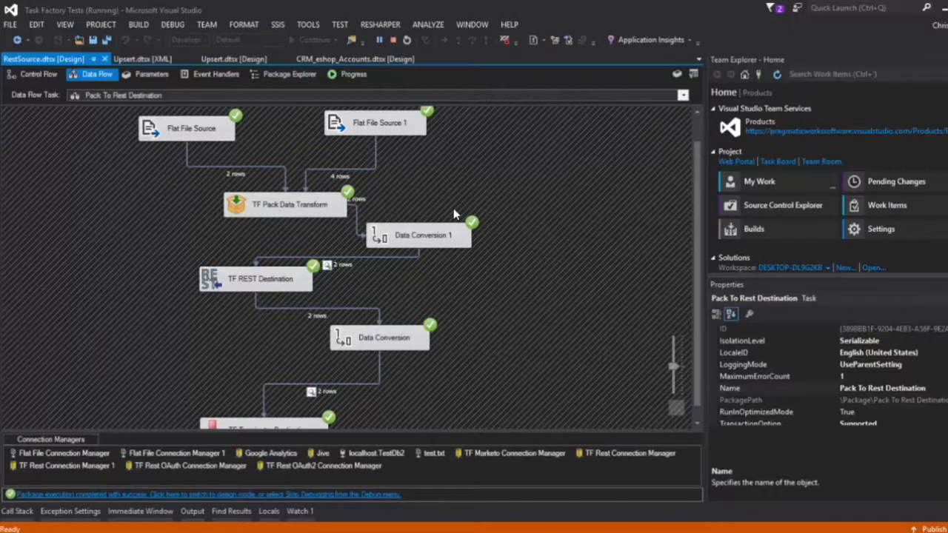
# Open the TF REST Destination editor from the Data Flow canvas.
pyautogui.doubleClick(259, 278)
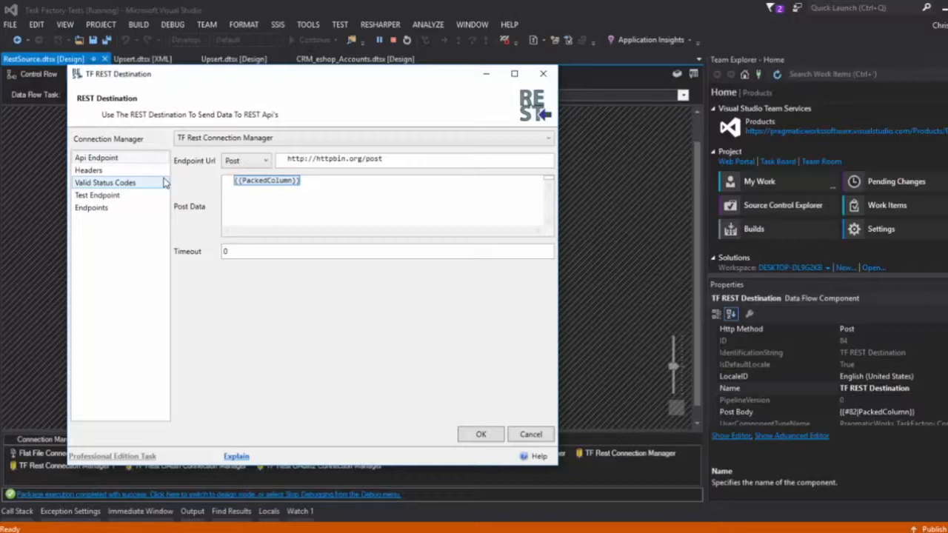
pyautogui.moveTo(143, 186)
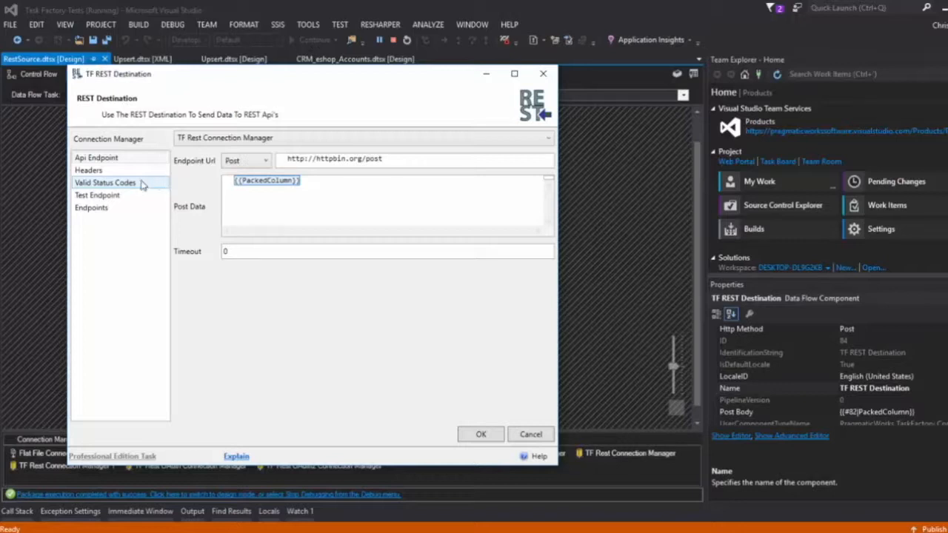